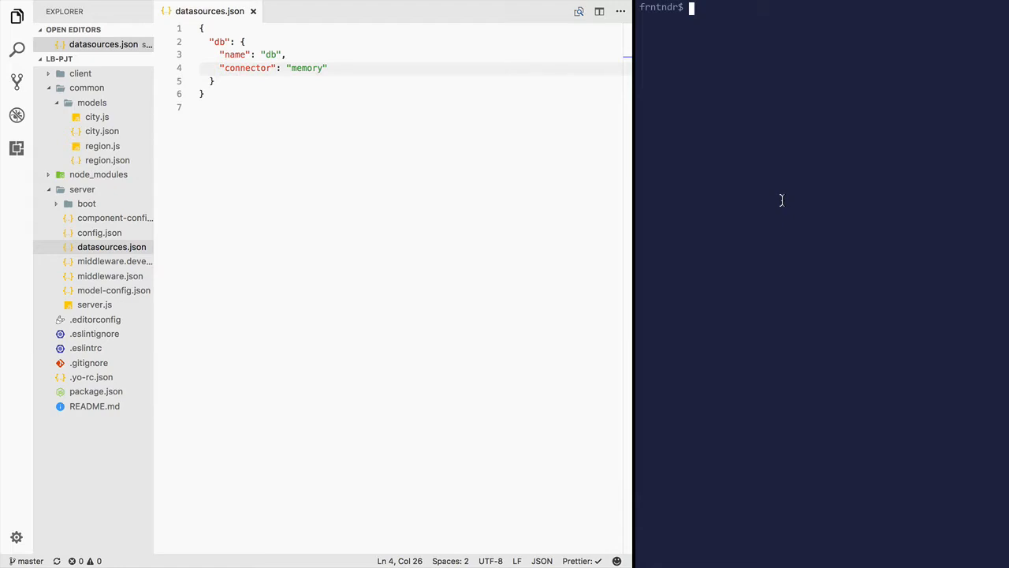
pyautogui.moveTo(782, 202)
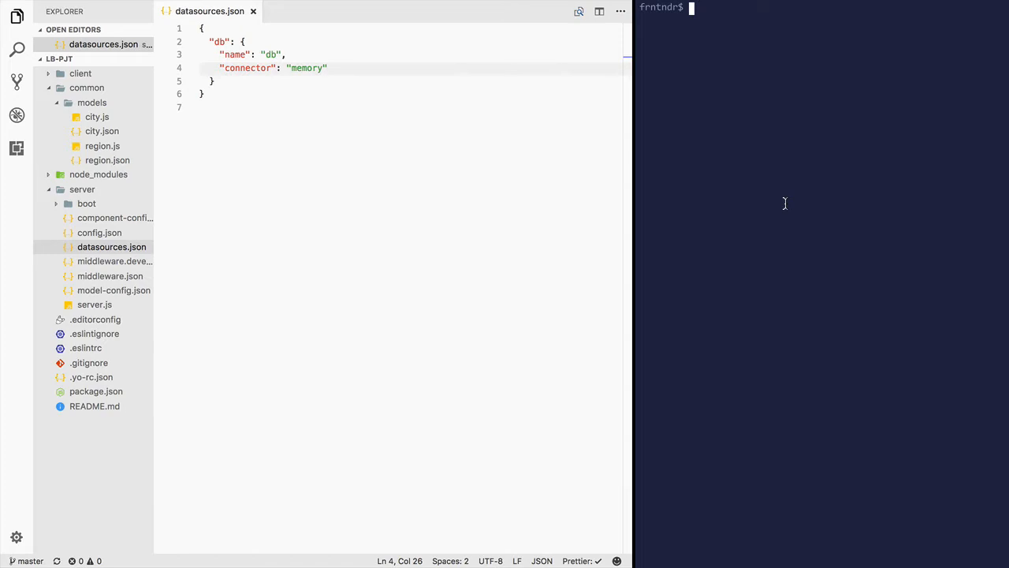
# Start the LoopBack server with `node .` so it listens on localhost:3000.
pyautogui.write('node')
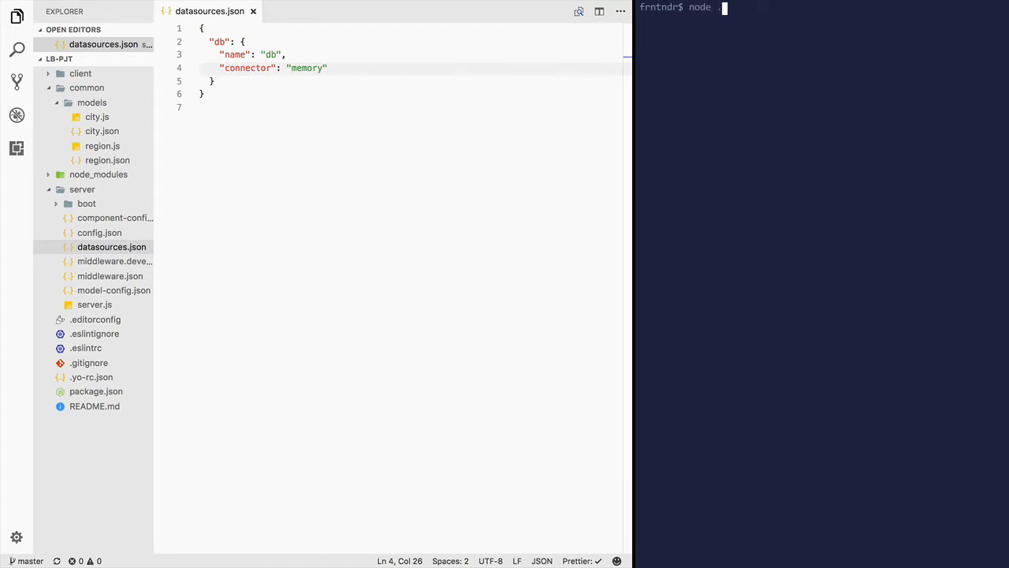
pyautogui.write('.')
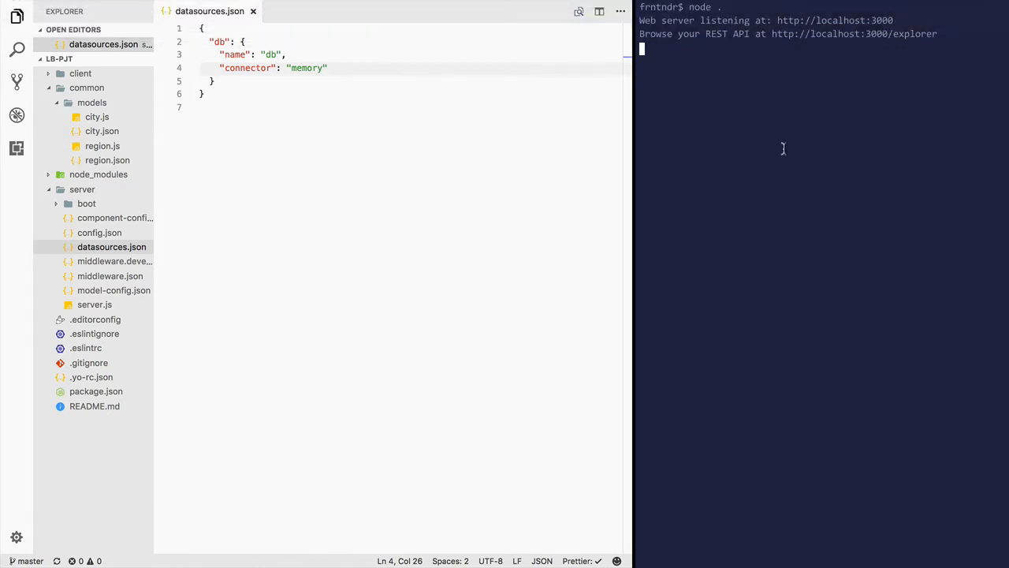
pyautogui.moveTo(857, 38)
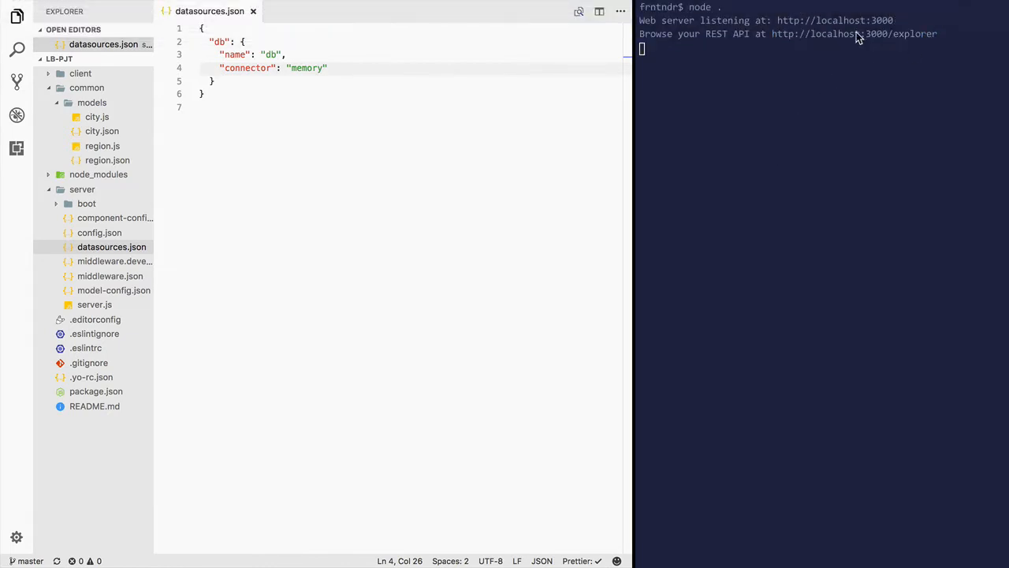
# Create the cities Austin and Paris via POST /cities in the API explorer.
pyautogui.click(853, 35)
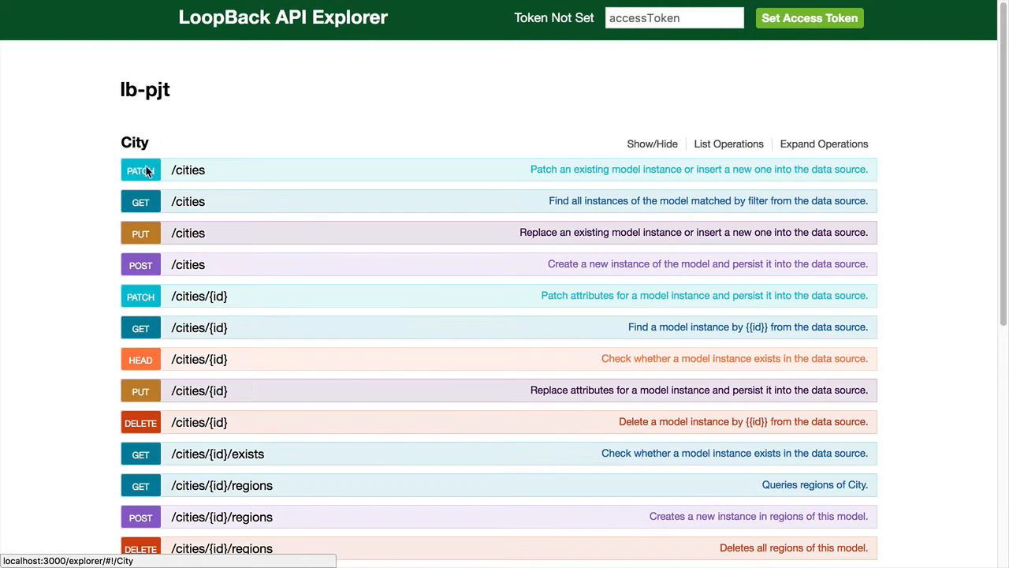
pyautogui.moveTo(140, 265)
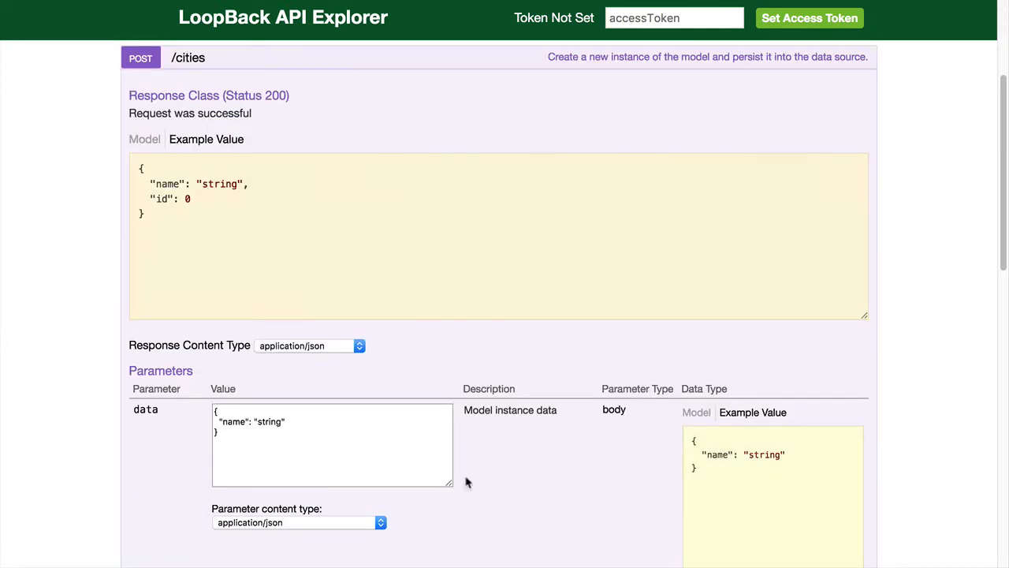
pyautogui.write('A')
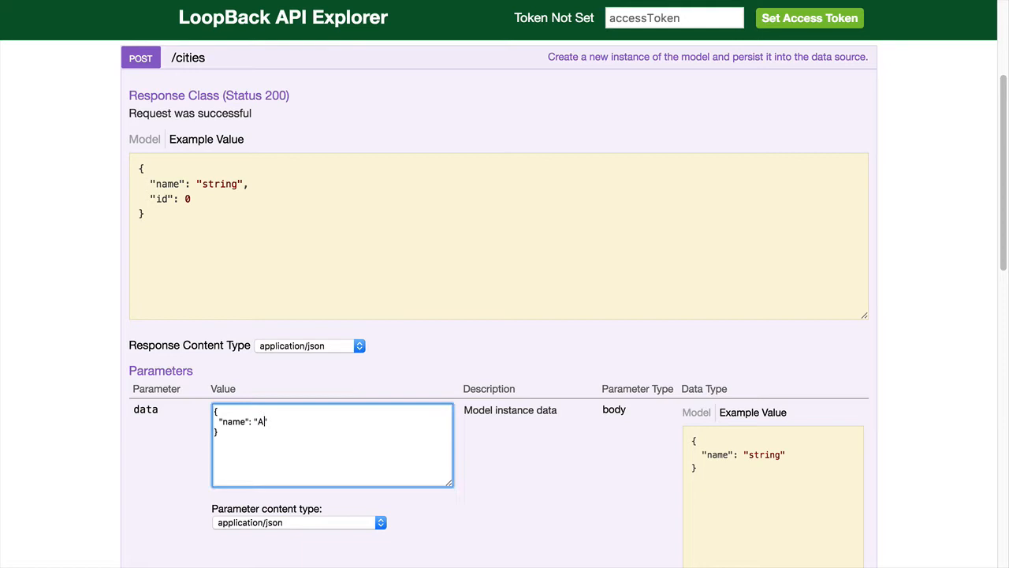
pyautogui.write('ustin')
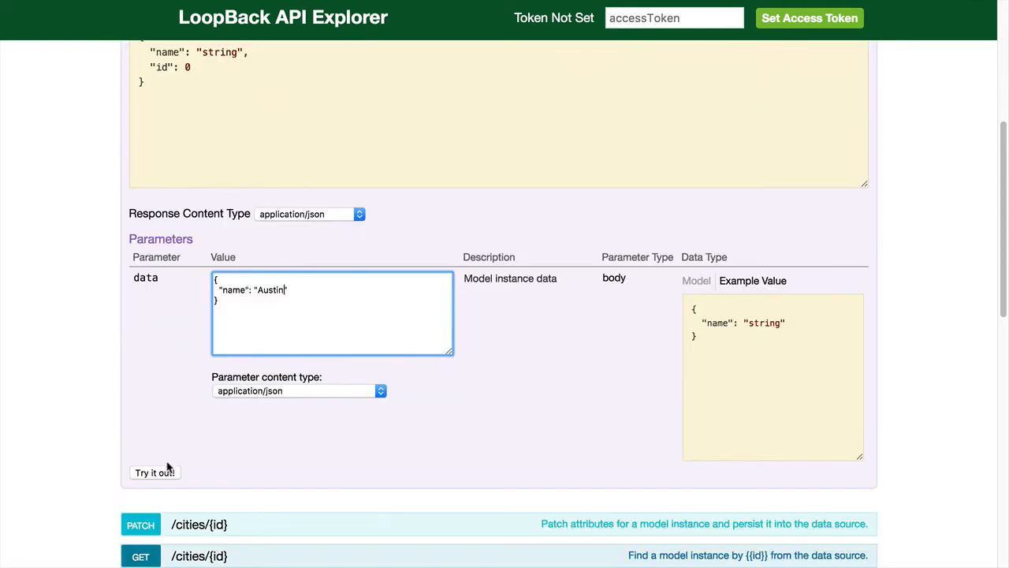
pyautogui.click(154, 473)
pyautogui.write('P')
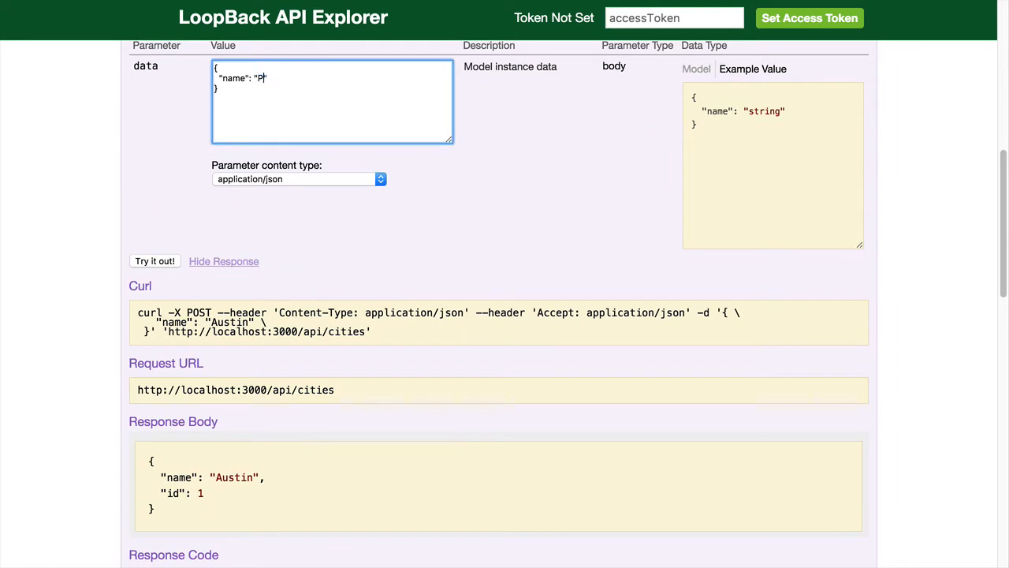
pyautogui.click(154, 262)
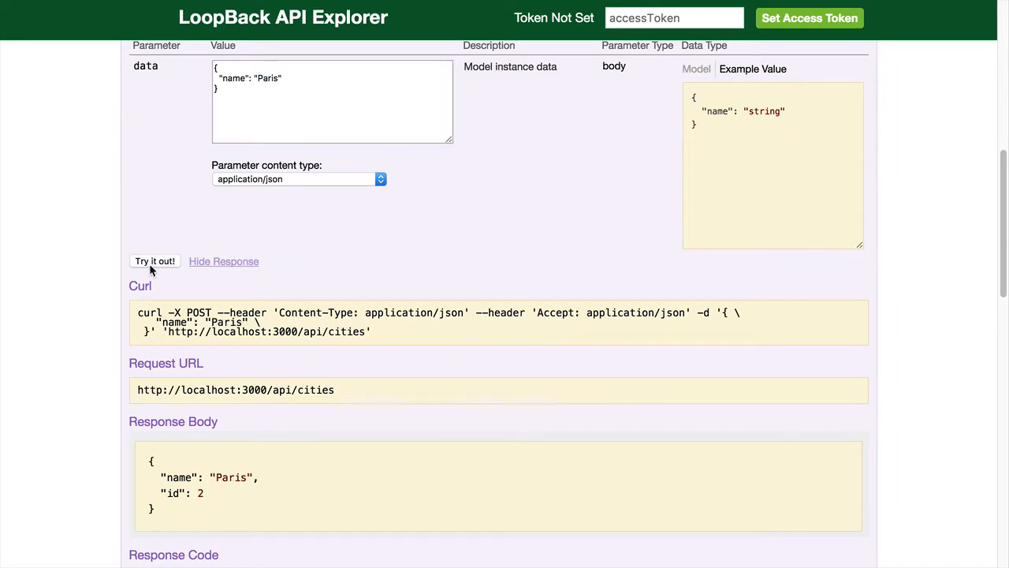
pyautogui.moveTo(341, 391)
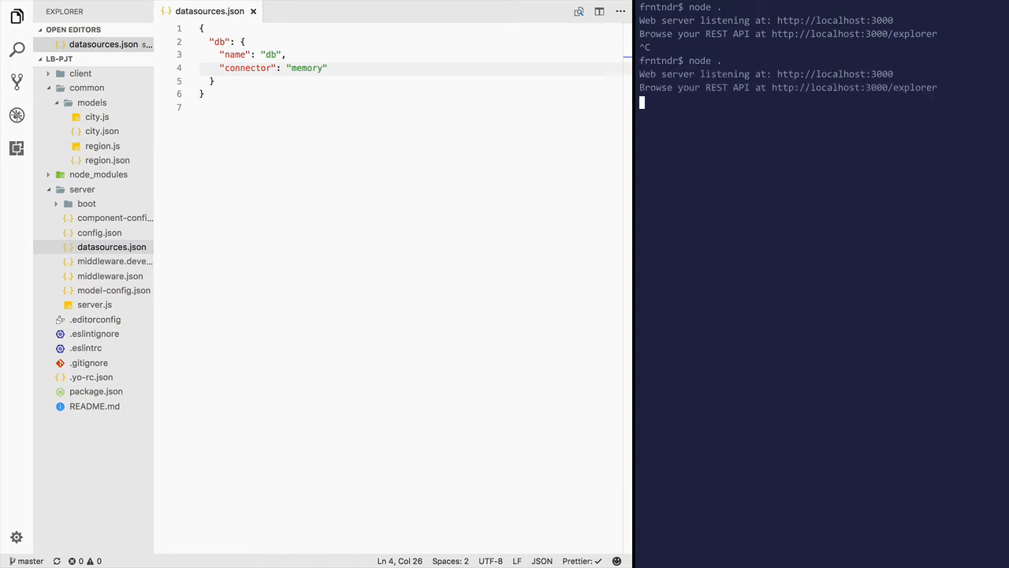
# Switch back to Visual Studio Code to edit datasources.json after the memory connector entry.
pyautogui.press('cmd+tab')
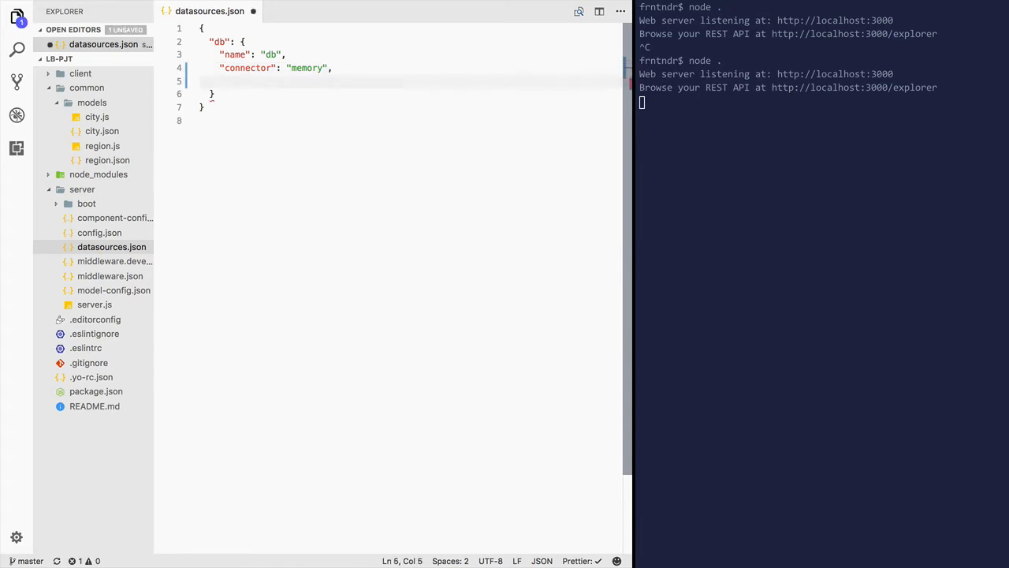
# Add "file": "lb-pjt.json" to the db datasource and save the configuration.
pyautogui.write('""')
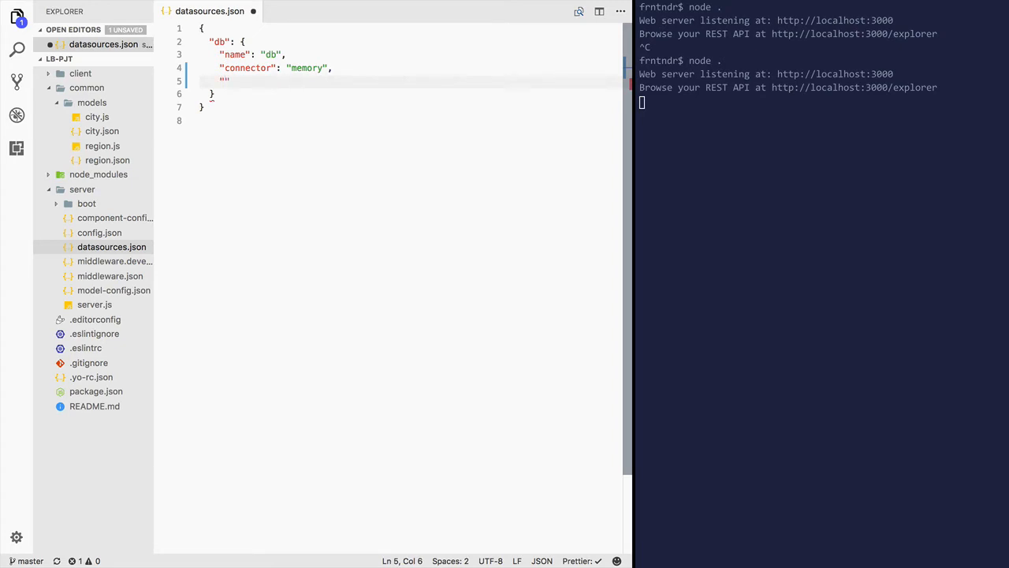
pyautogui.write('file')
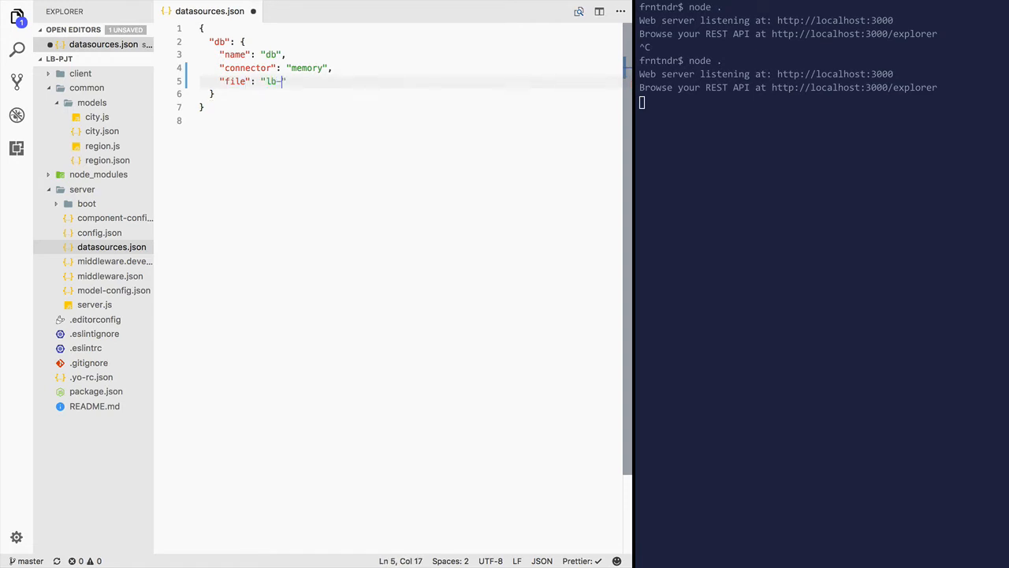
pyautogui.write('pjt.json')
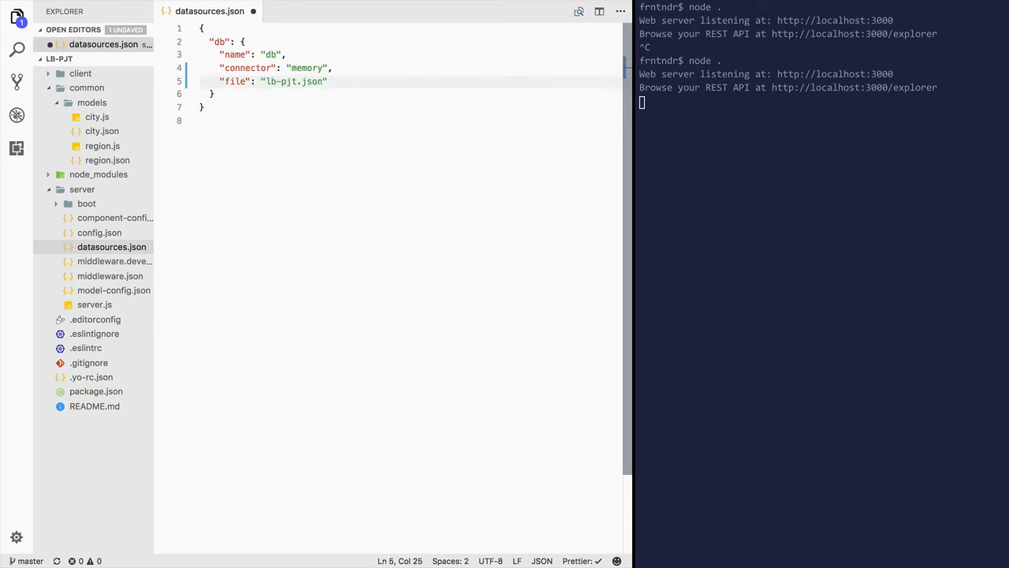
pyautogui.press('ctrl+s')
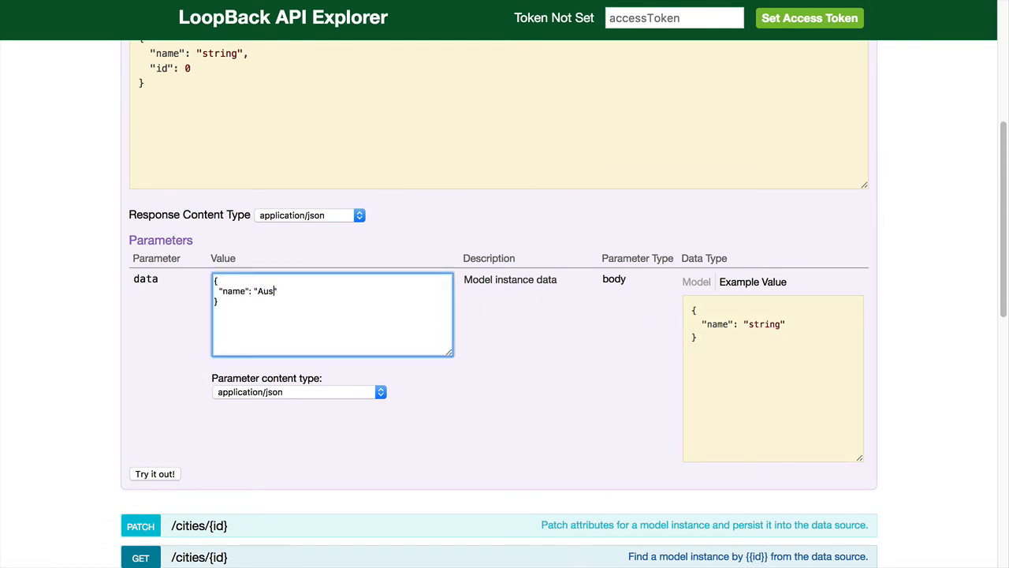
# Post Austin again, then change the name to Paris and post it too.
pyautogui.click(154, 473)
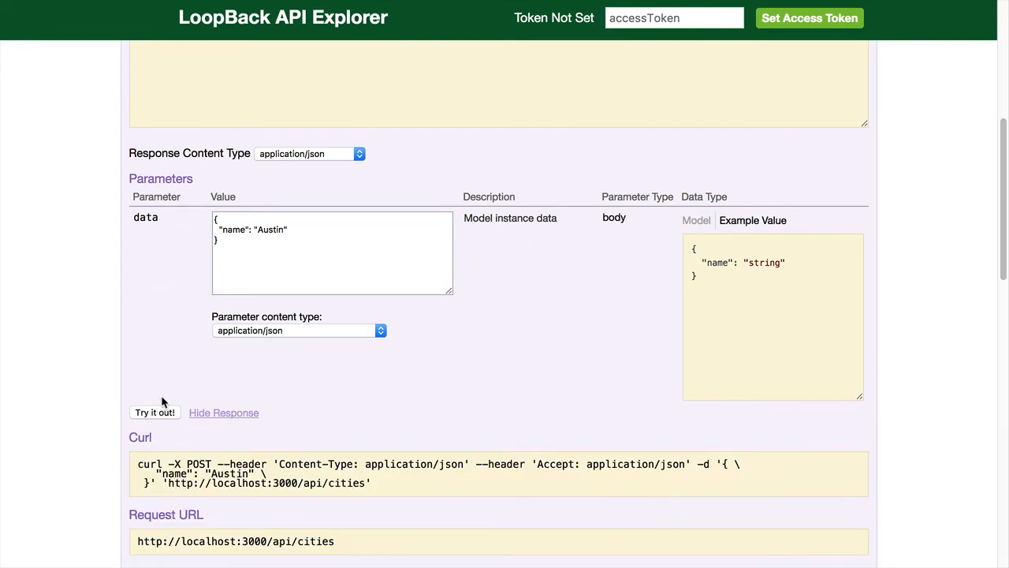
pyautogui.click(154, 413)
pyautogui.write('Pari')
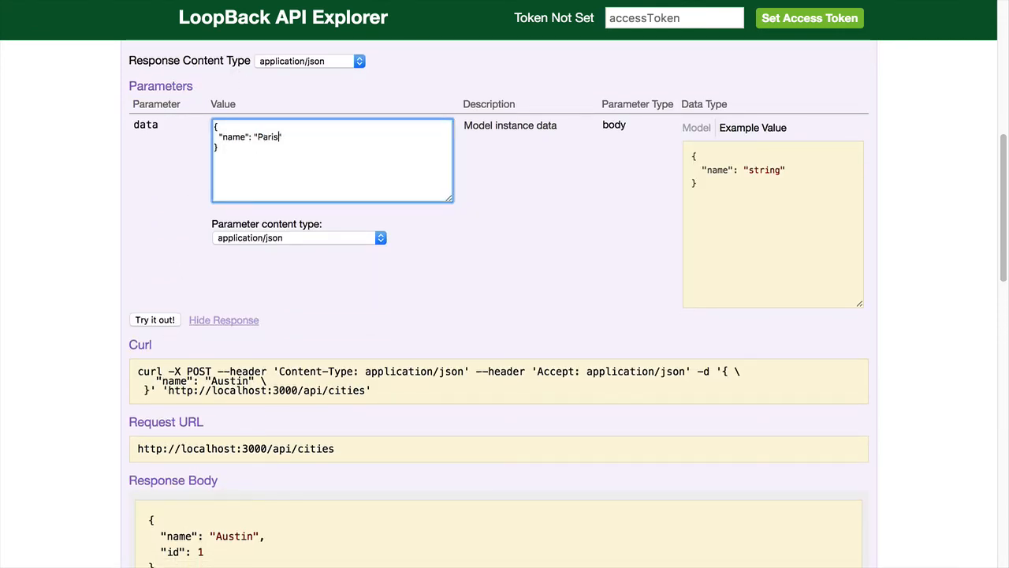
pyautogui.moveTo(155, 319)
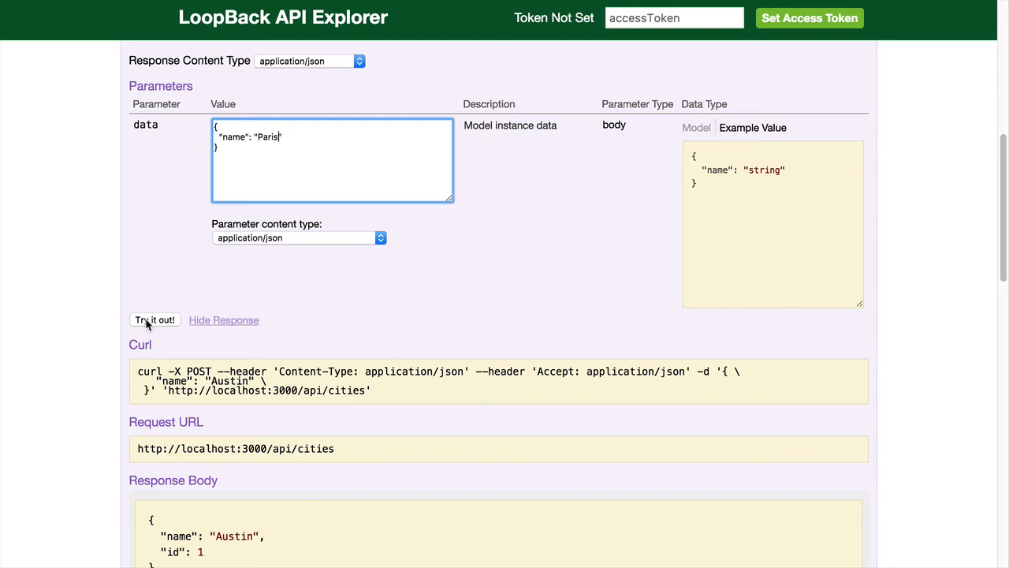
pyautogui.click(155, 318)
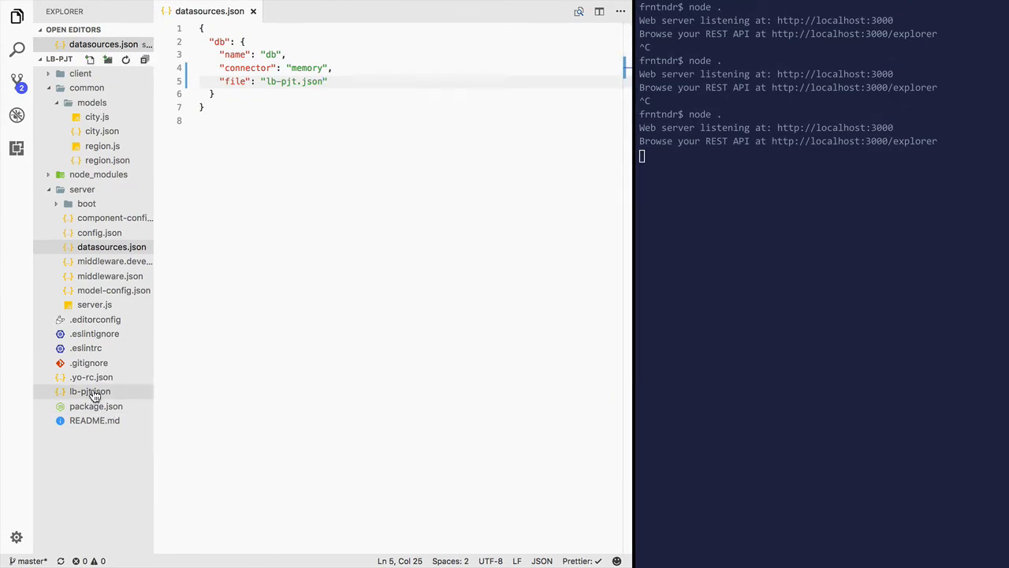
# View the stored data in lb-pjt.json, then enter London as the next city to add.
pyautogui.click(89, 391)
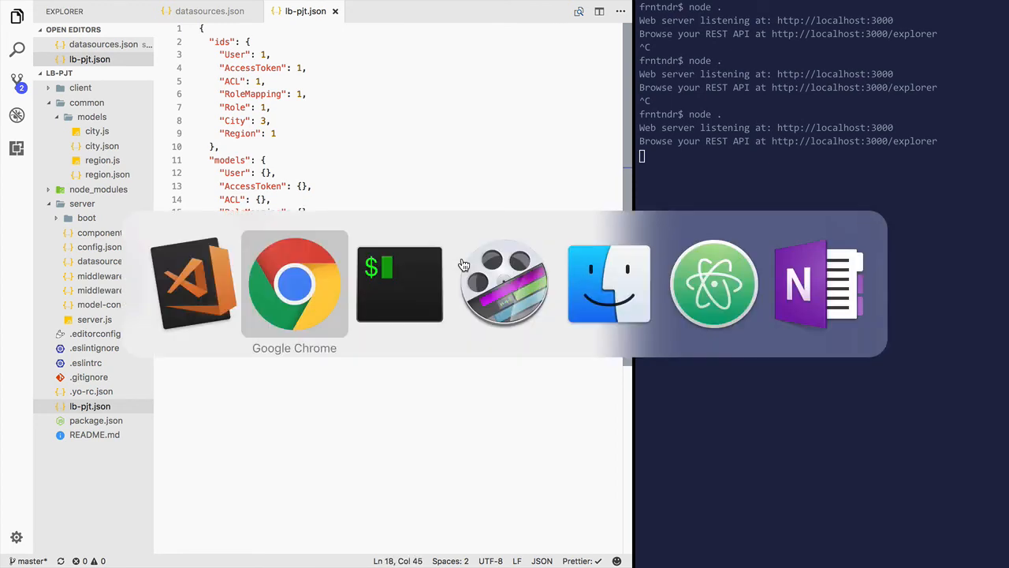
pyautogui.click(293, 284)
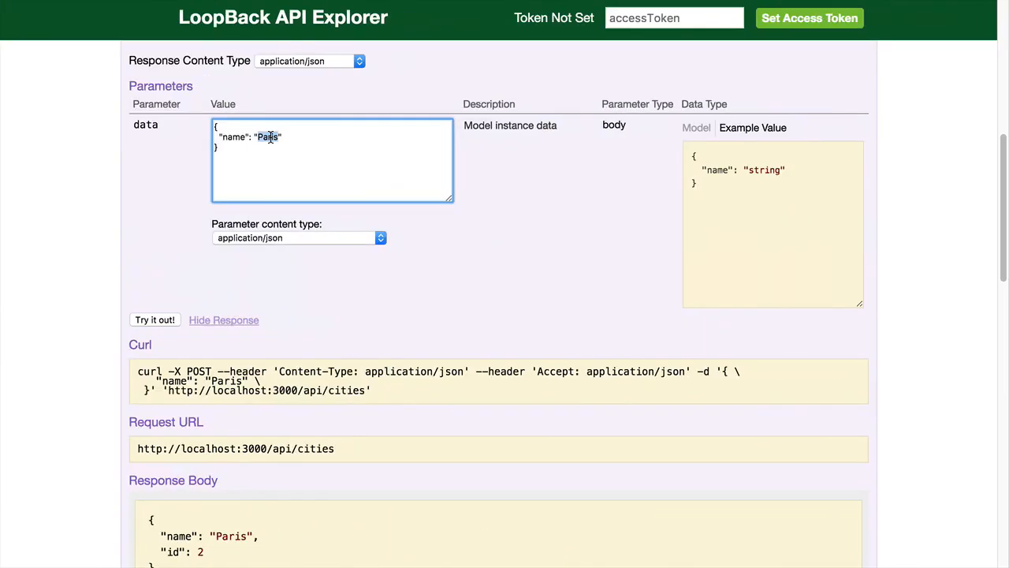
pyautogui.write('London')
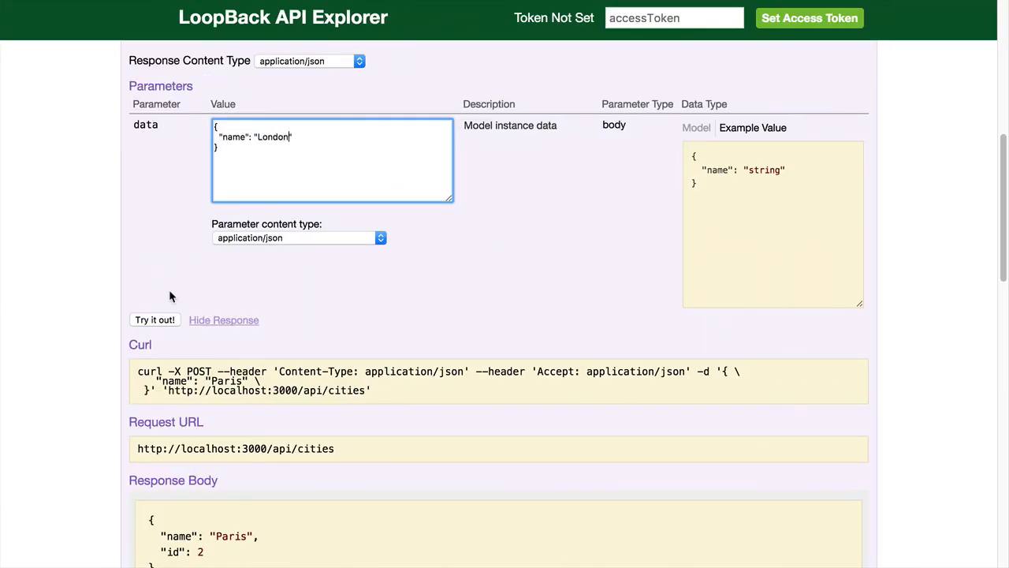